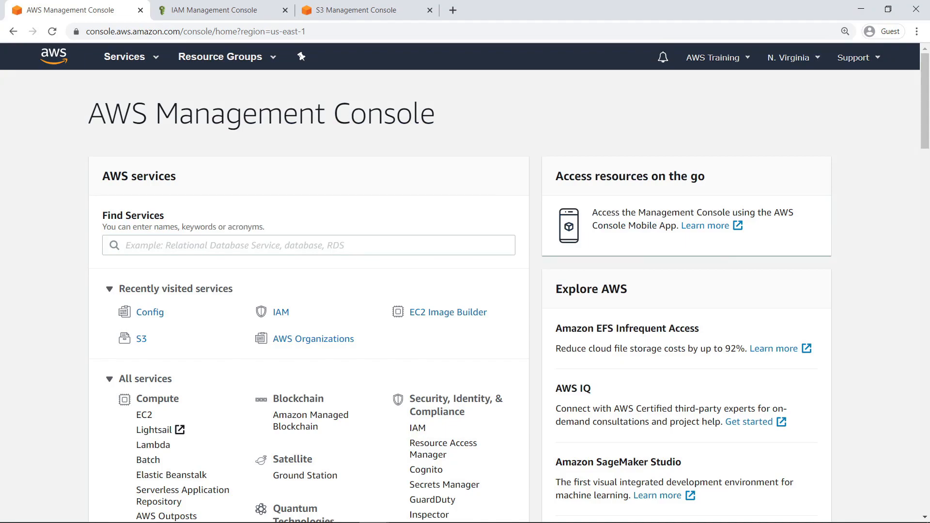
pyautogui.moveTo(214, 313)
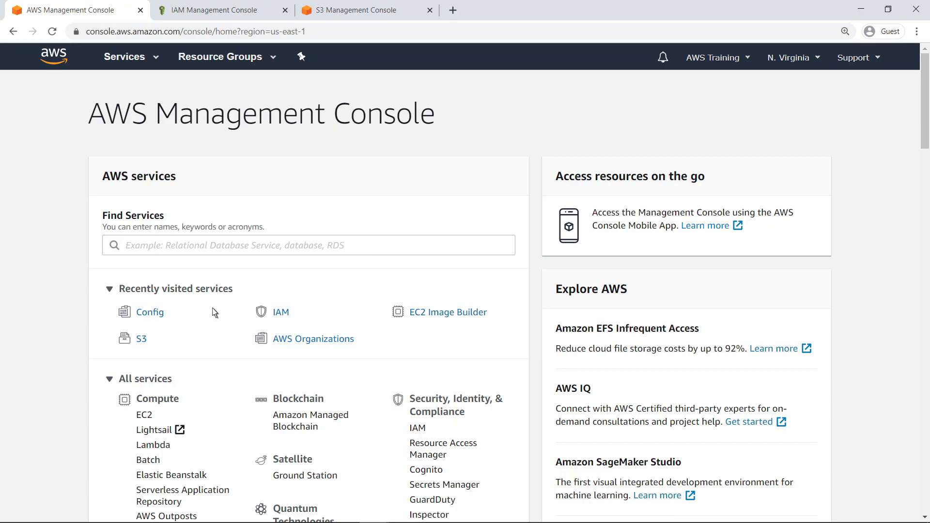
# Step: View the AWS Config settings confirming recording is on with the AWSServiceRoleForConfig role
pyautogui.click(151, 312)
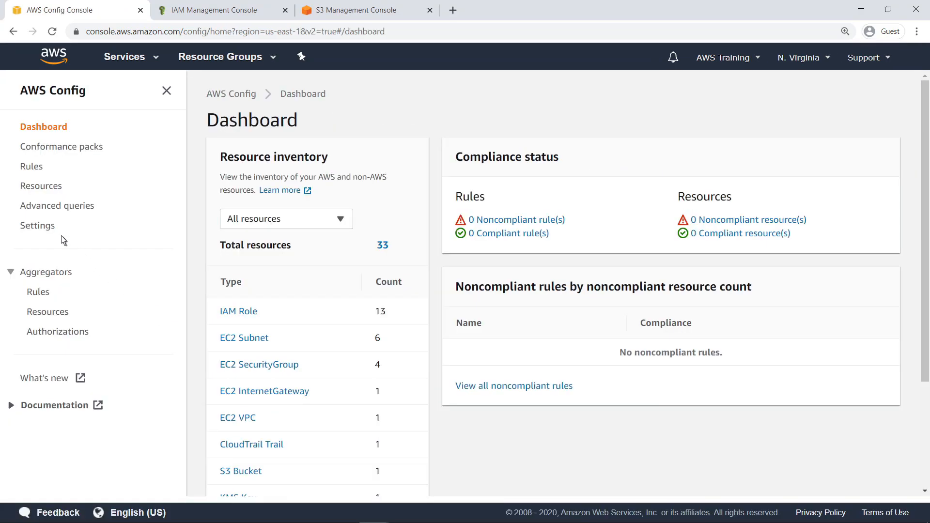
pyautogui.click(38, 225)
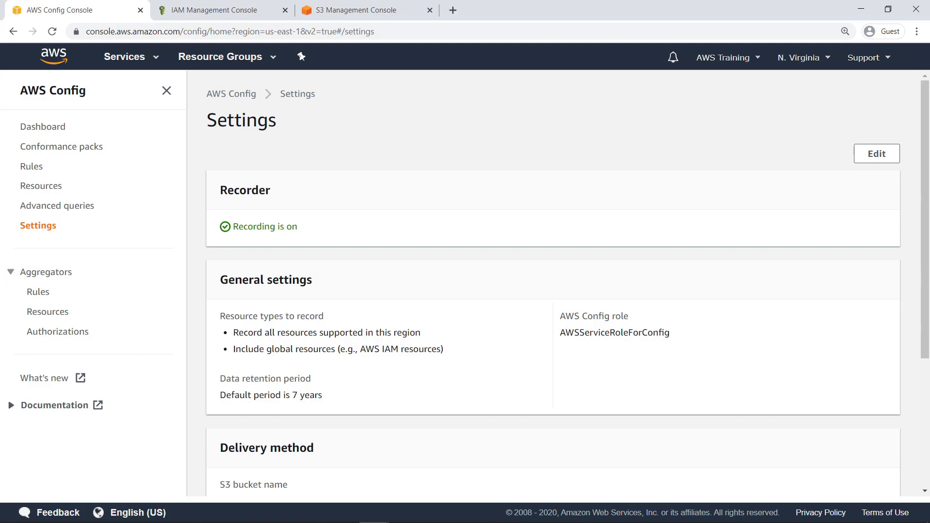
pyautogui.moveTo(74, 215)
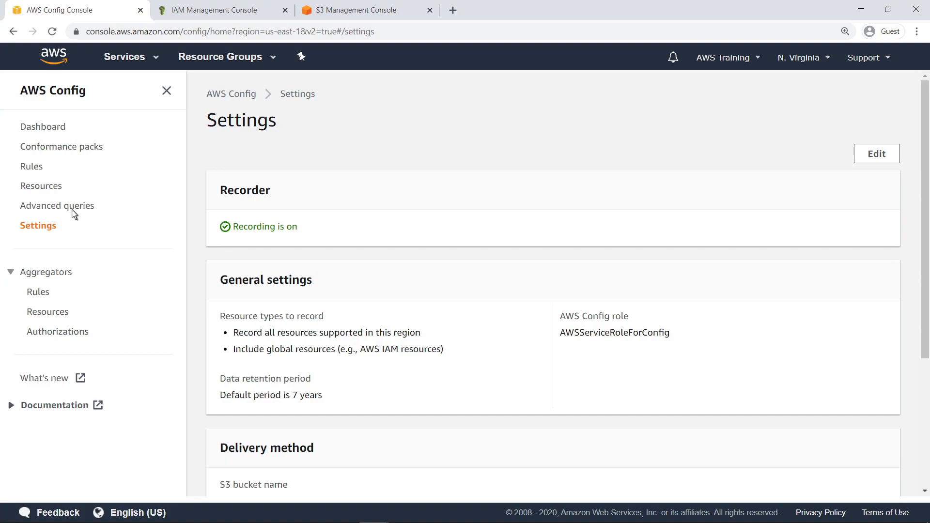
# Step: Review the AWSServiceRoleForConfigConforms role and its ConfigConformsServiceRolePolicy in IAM
pyautogui.click(213, 10)
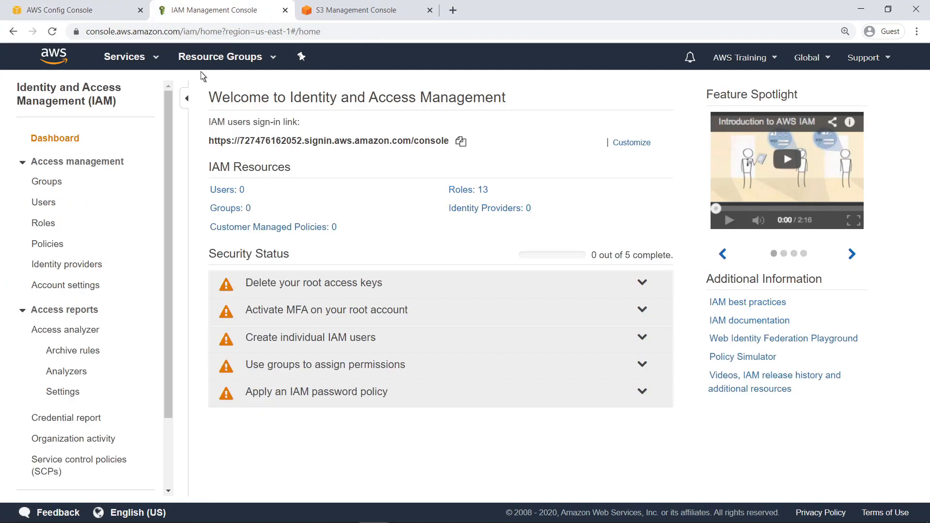
pyautogui.moveTo(44, 222)
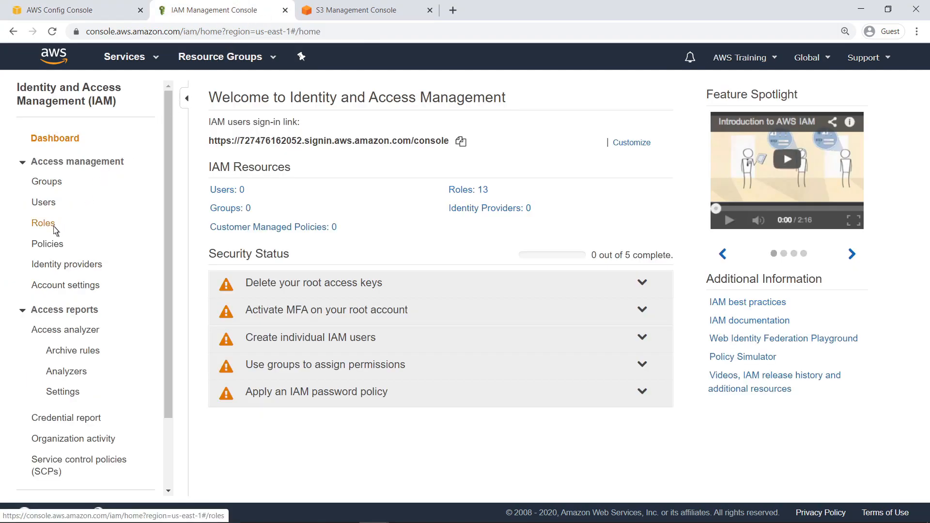
pyautogui.click(44, 222)
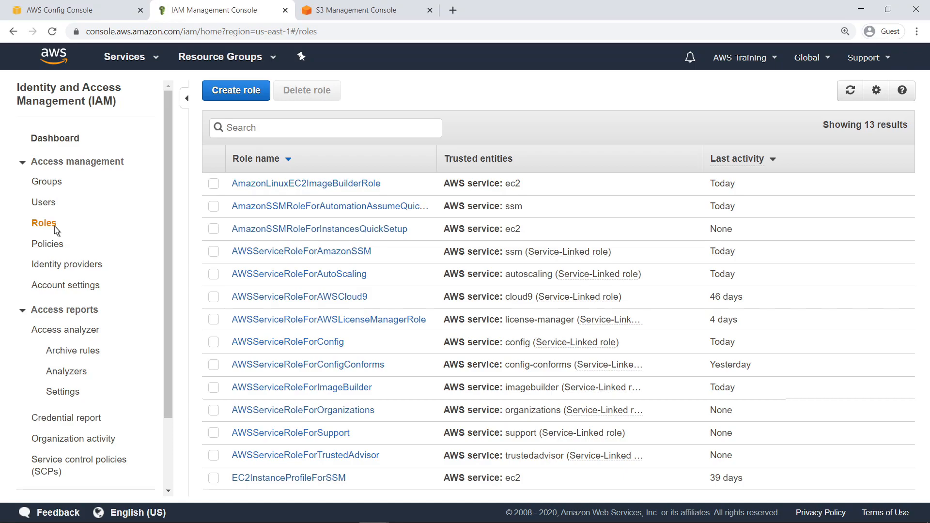
pyautogui.moveTo(125, 260)
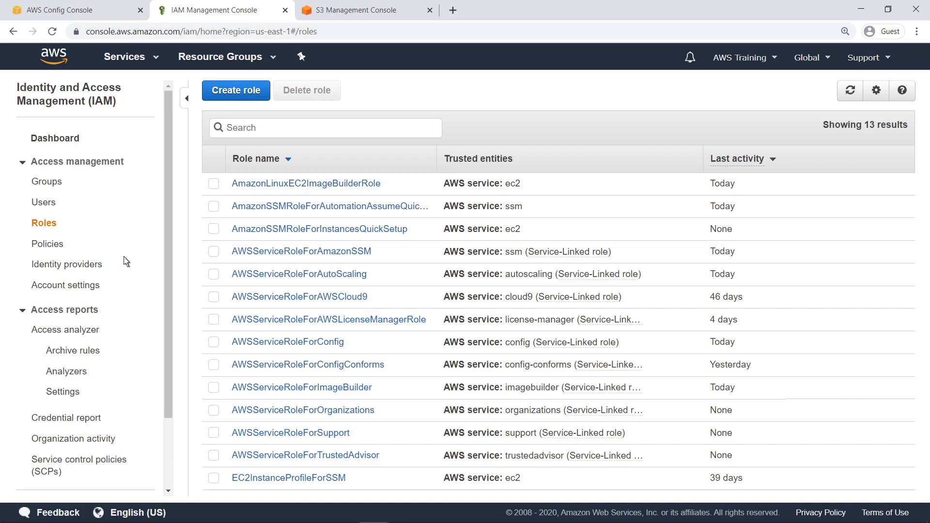
pyautogui.moveTo(385, 375)
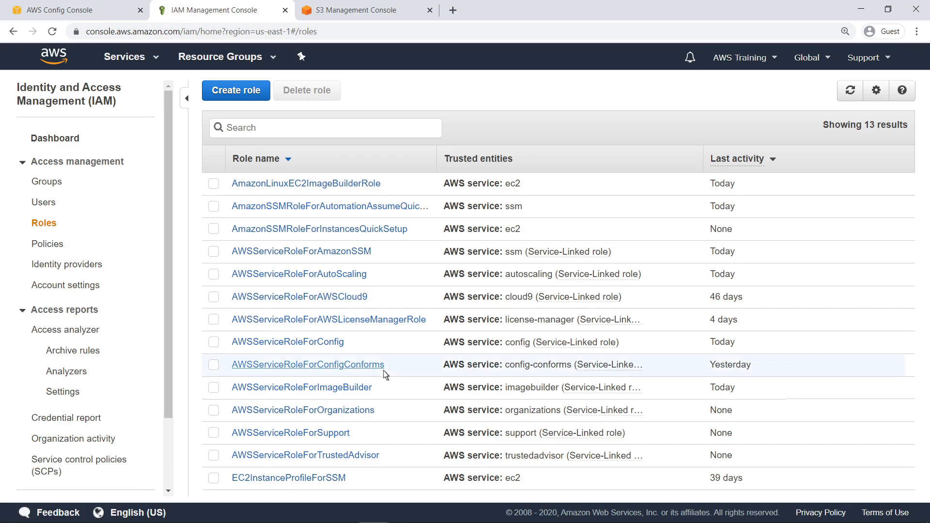
pyautogui.click(307, 365)
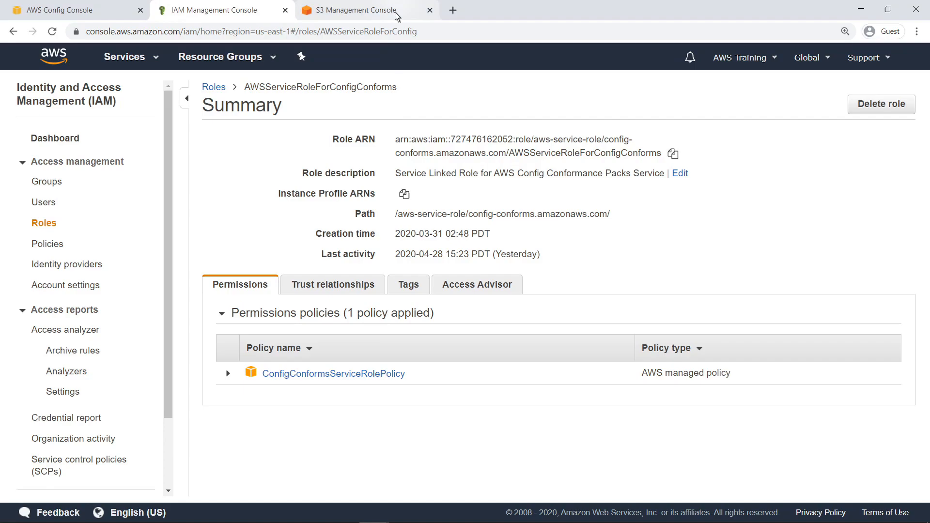
# Step: Review config-conformancepack-bucket's policy granting the conforms role GetBucketAcl, PutObject and GetObject
pyautogui.click(349, 9)
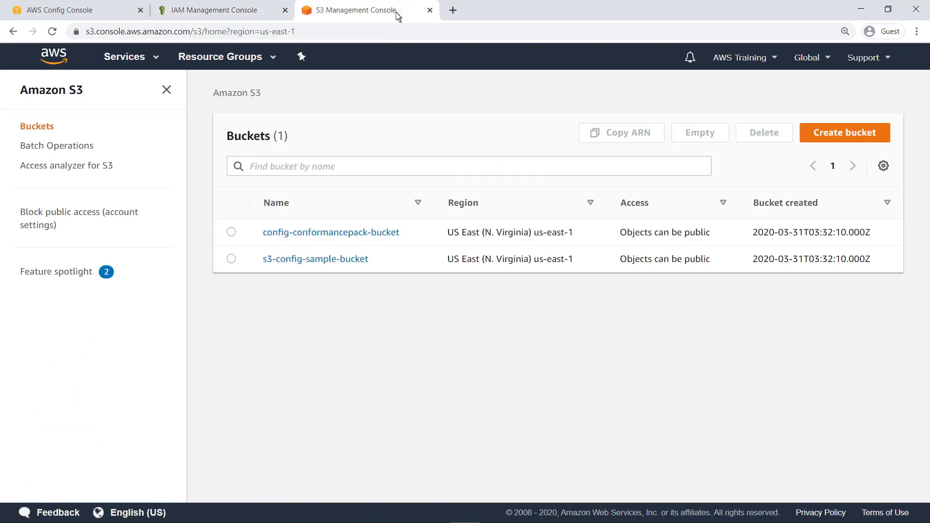
pyautogui.moveTo(400, 223)
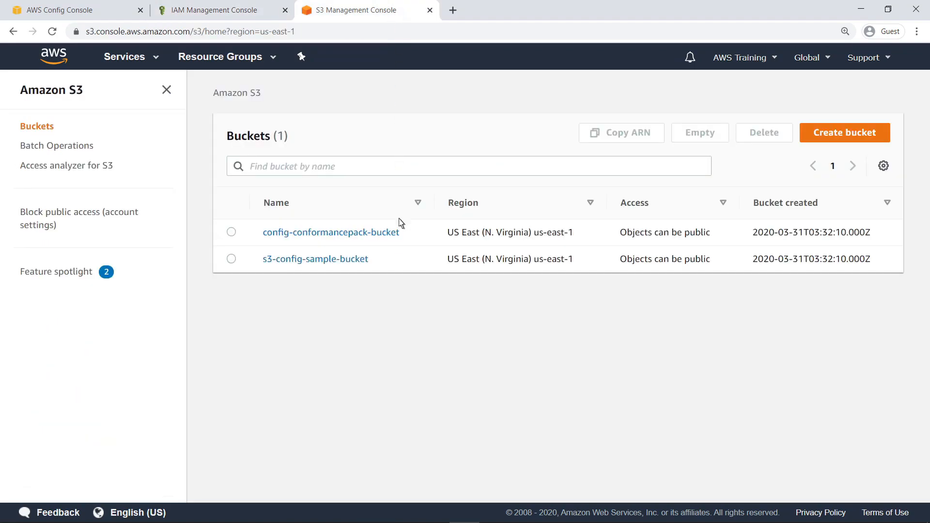
pyautogui.click(332, 232)
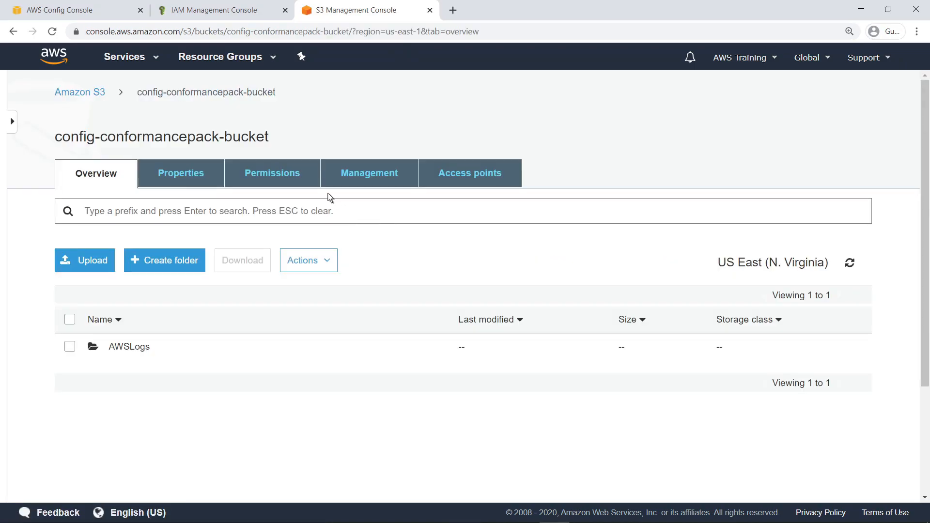
pyautogui.click(271, 173)
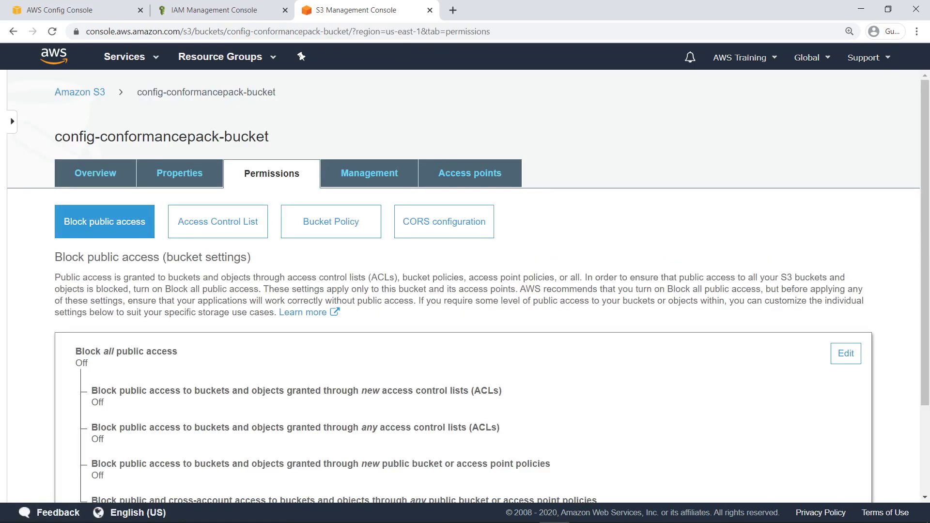
pyautogui.moveTo(299, 180)
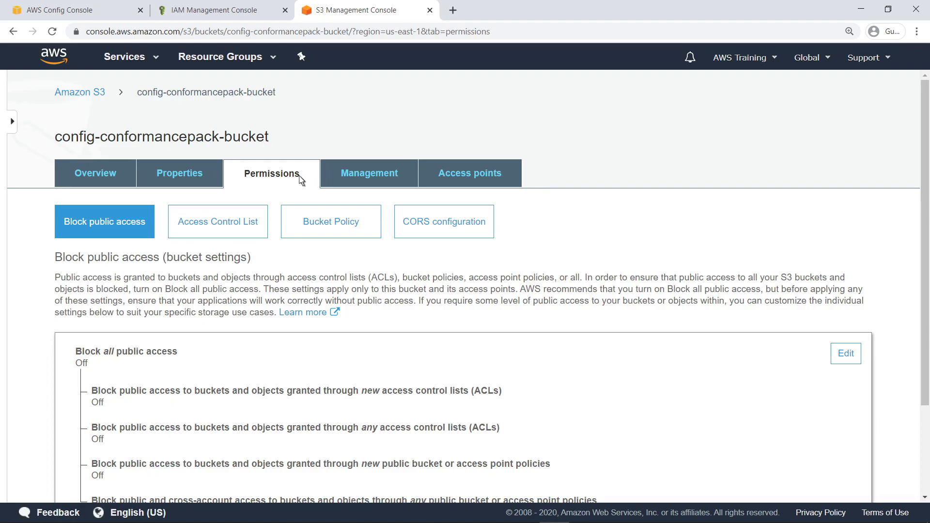
pyautogui.moveTo(303, 196)
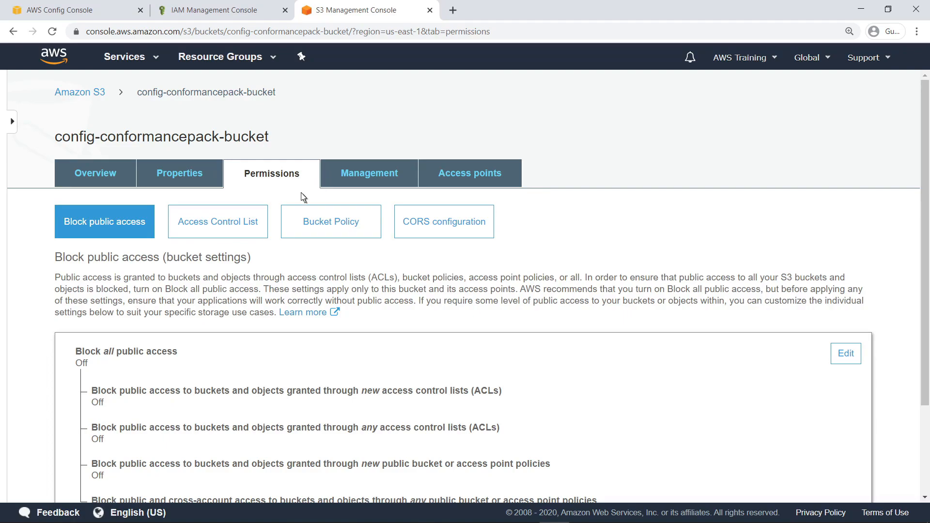
pyautogui.click(330, 221)
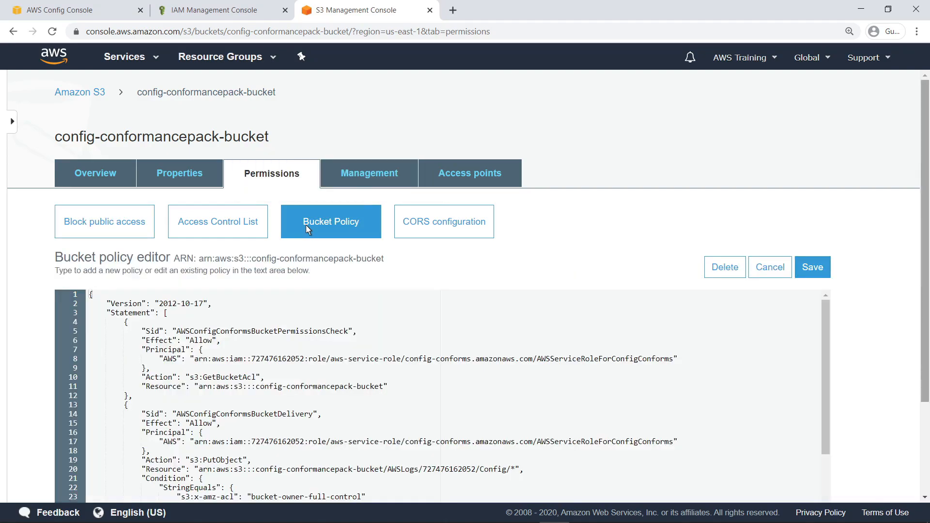
pyautogui.moveTo(924, 436)
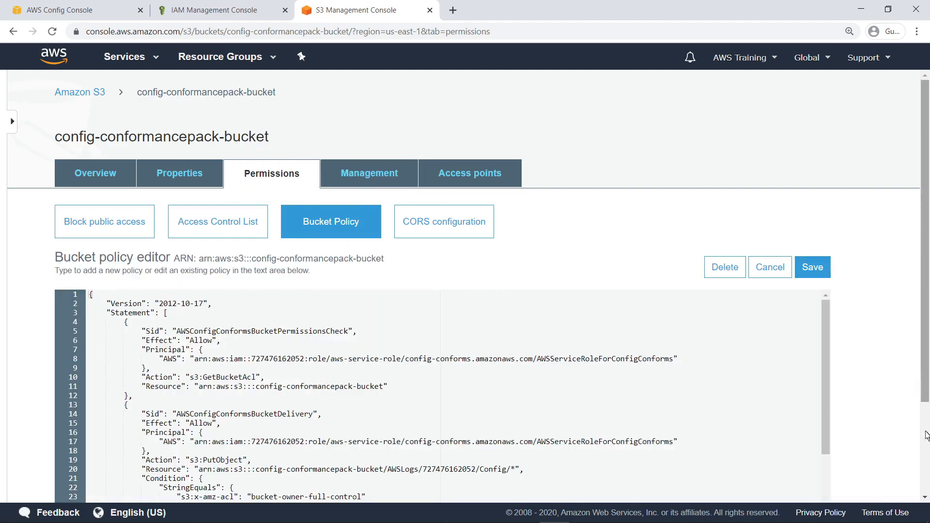
pyautogui.scroll(-3)
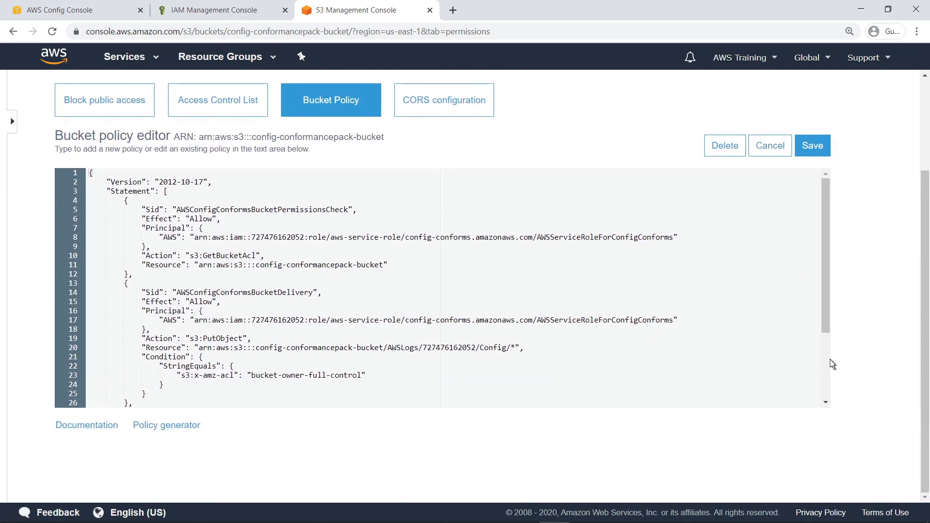
pyautogui.scroll(-3)
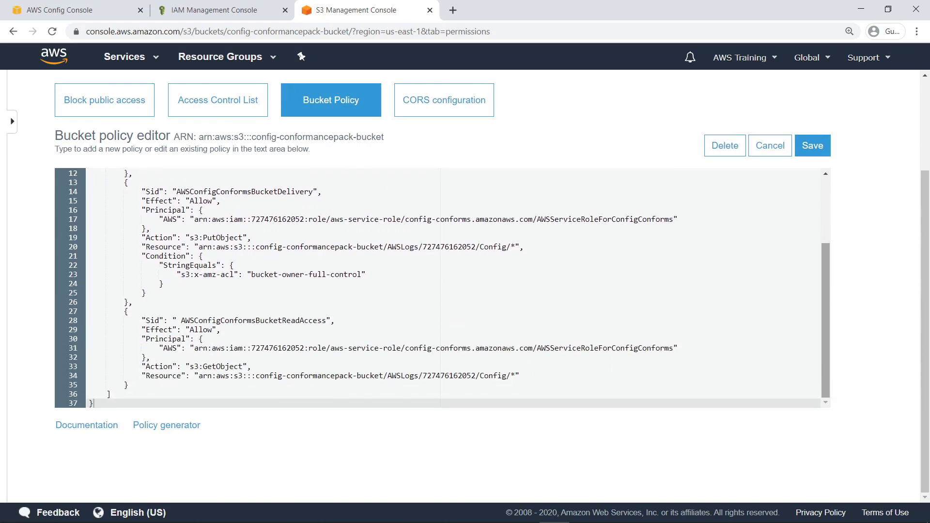
pyautogui.moveTo(123, 30)
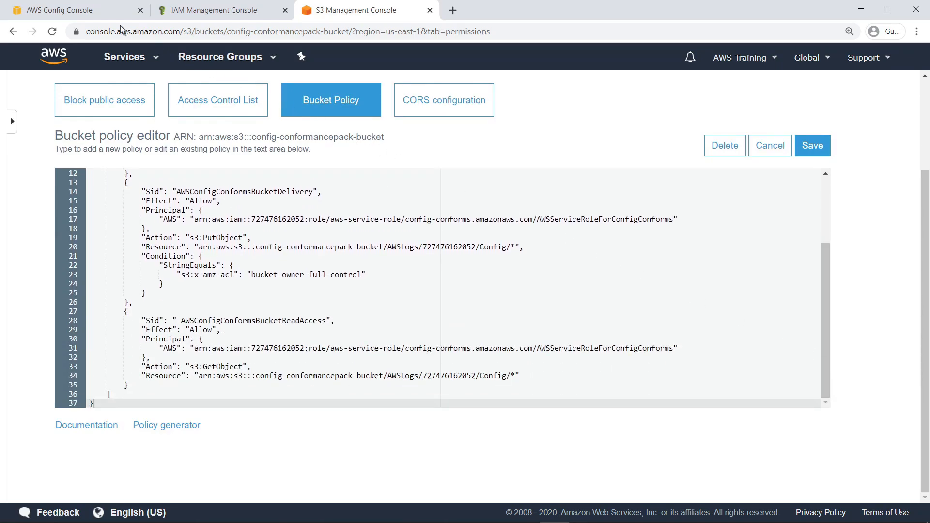
# Step: Start a conformance pack deployment using the Operational Best Practices for Amazon S3 sample template
pyautogui.click(78, 10)
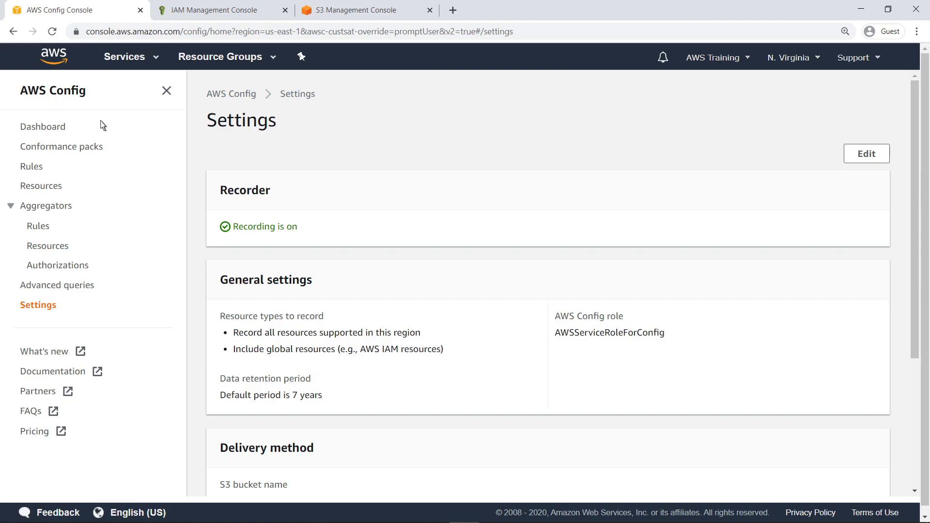
pyautogui.click(62, 147)
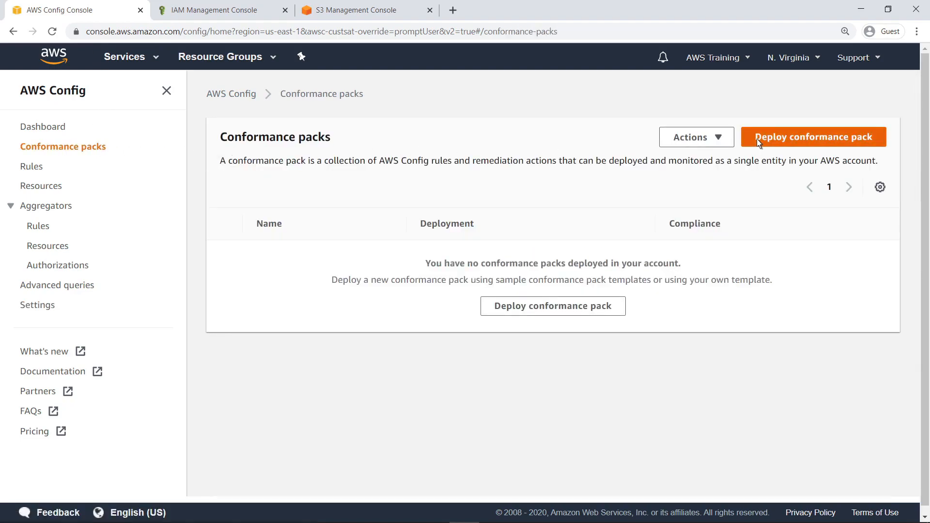
pyautogui.click(813, 137)
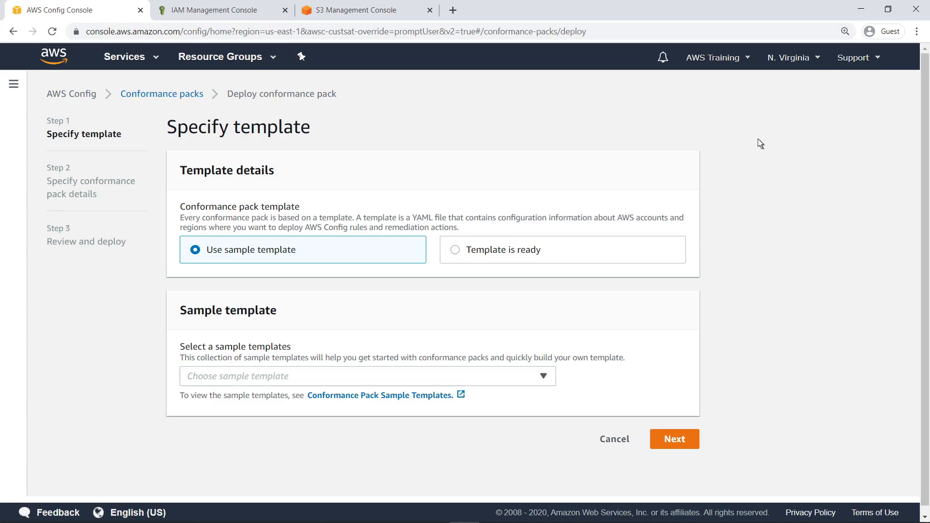
pyautogui.moveTo(297, 383)
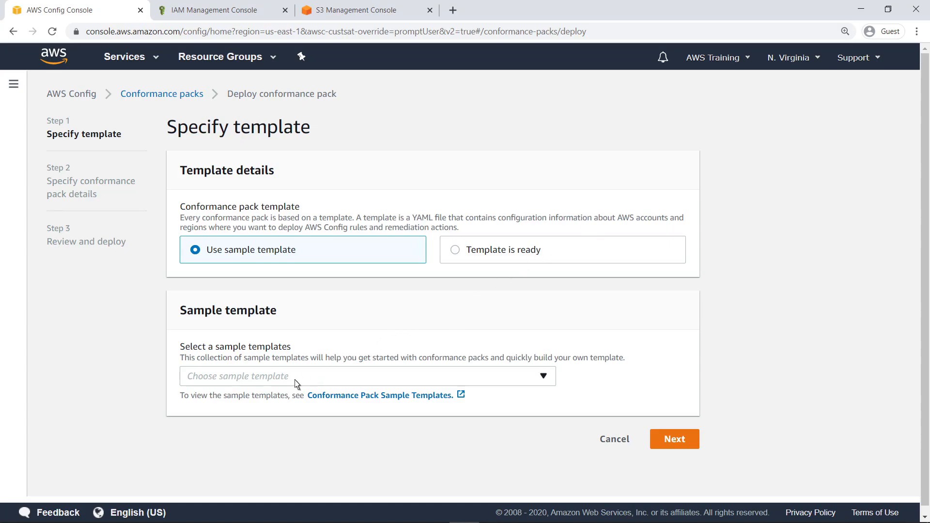
pyautogui.click(367, 375)
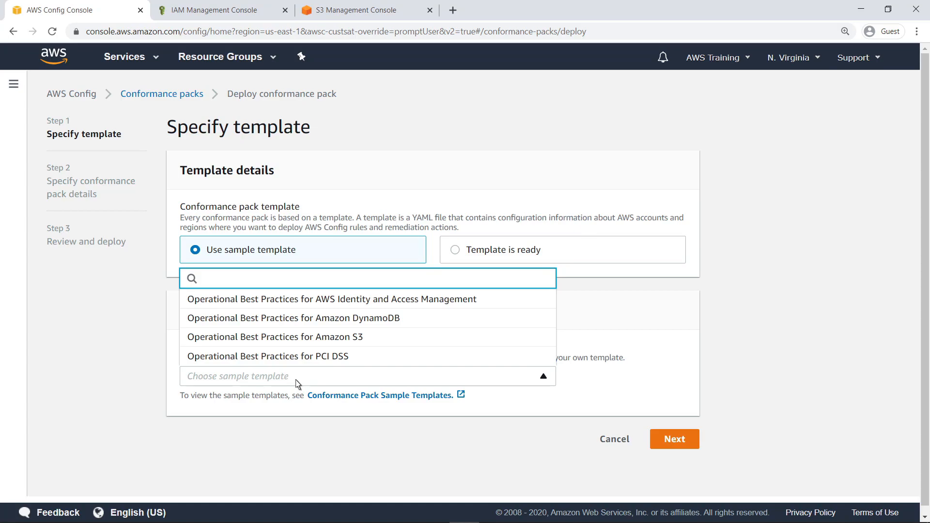
pyautogui.moveTo(357, 352)
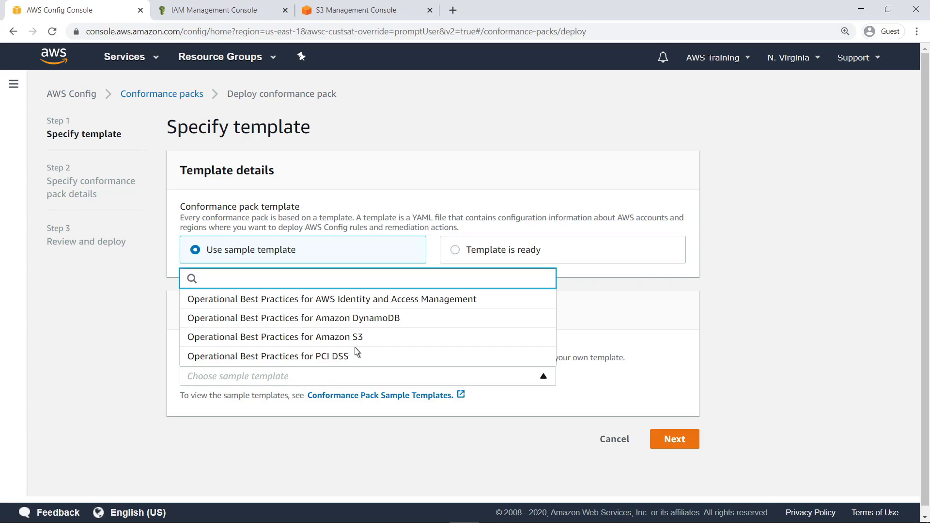
pyautogui.click(274, 336)
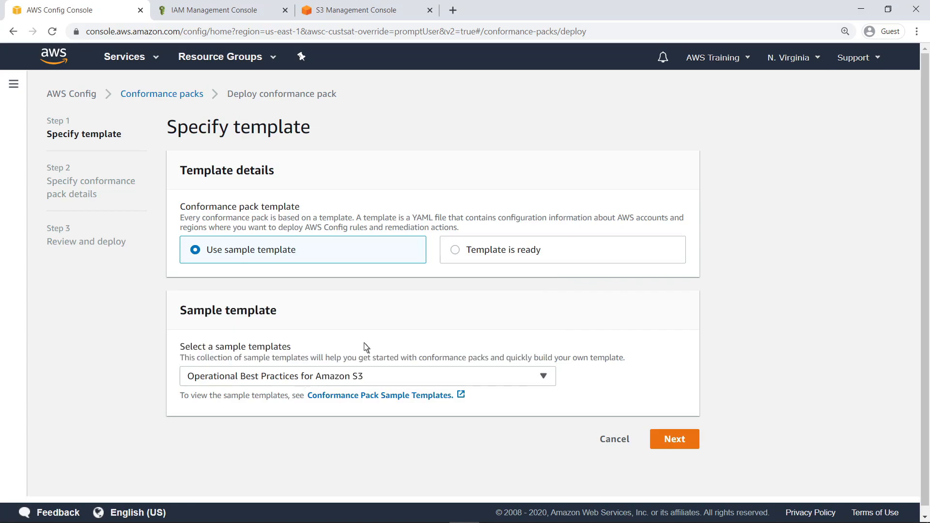
pyautogui.moveTo(633, 439)
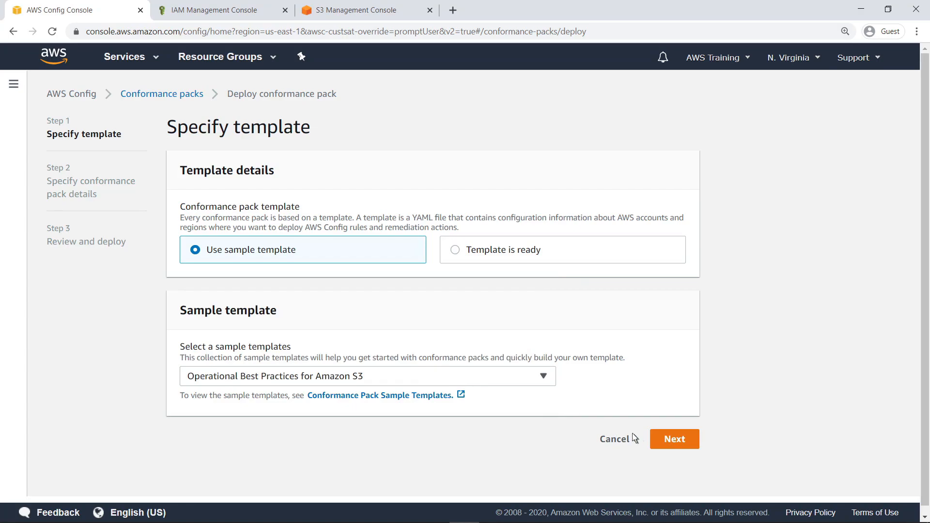
# Step: Name the pack S3BestPracticesConformancePack with reports delivered to config-conformancepack-bucket, and proceed to review
pyautogui.click(674, 439)
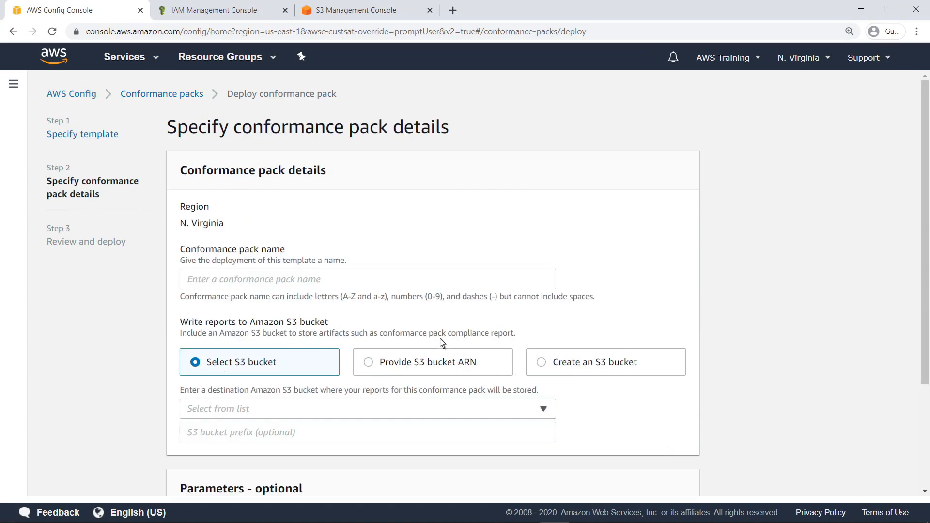
pyautogui.write('S3BestPracticesConformancePack')
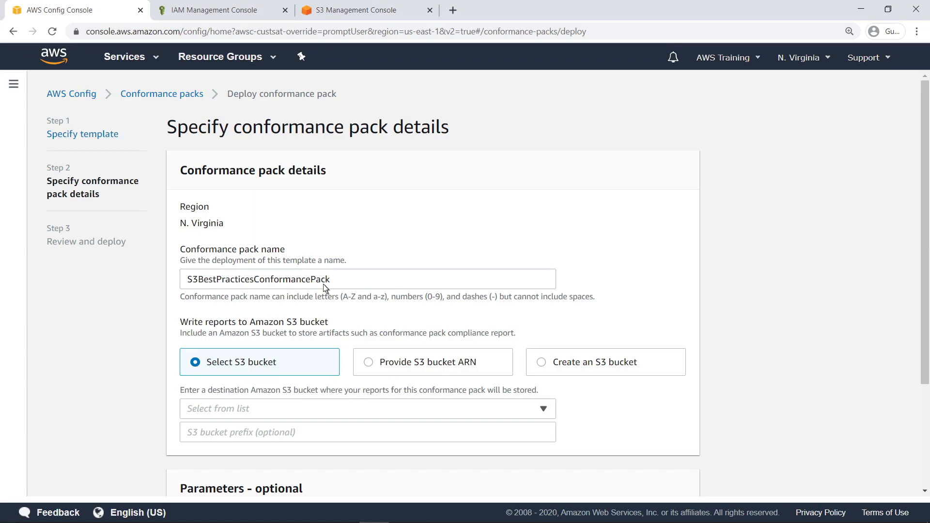
pyautogui.moveTo(520, 361)
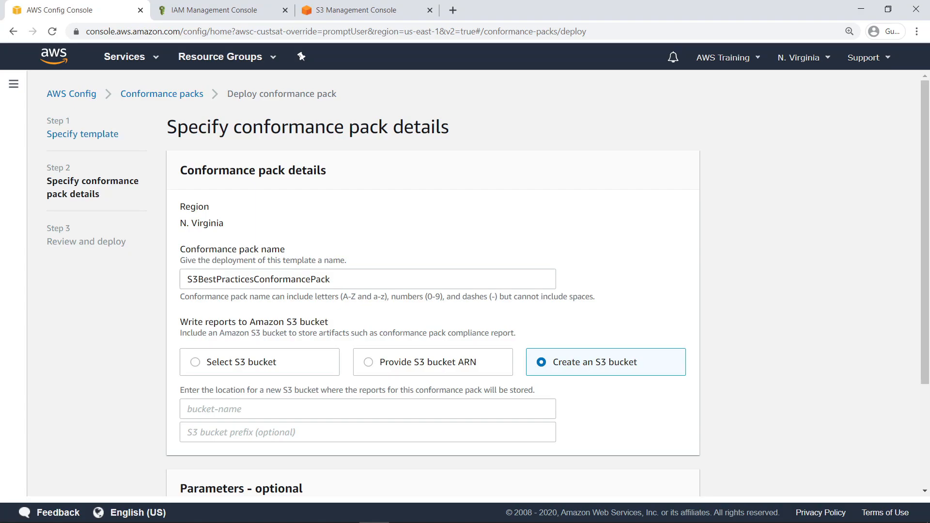
pyautogui.moveTo(197, 368)
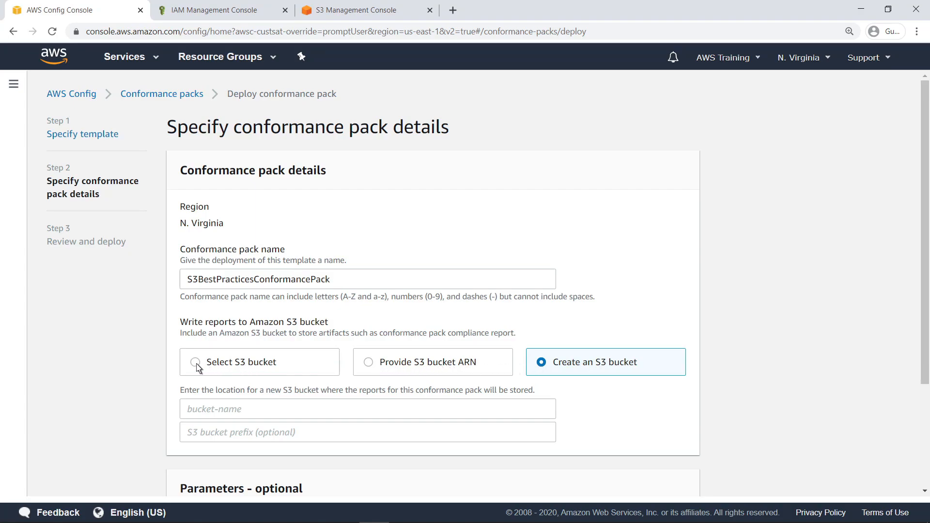
pyautogui.click(195, 361)
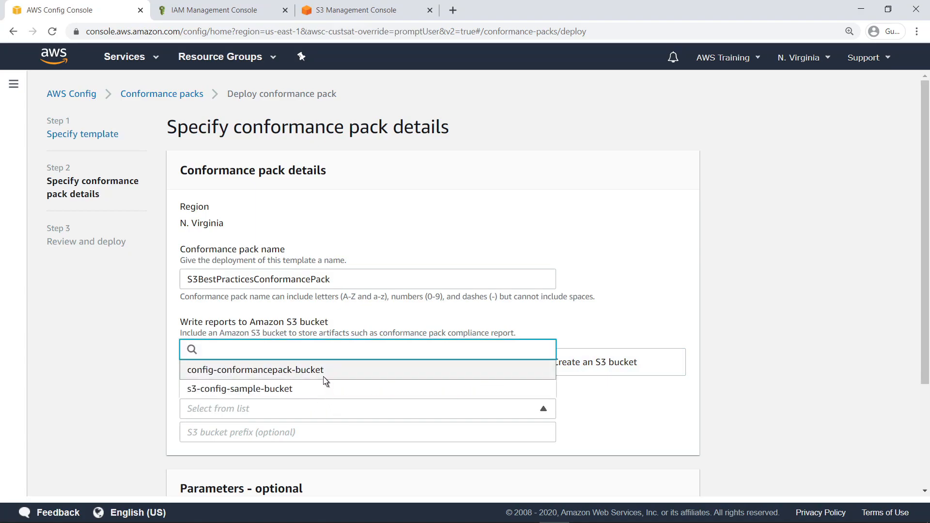
pyautogui.click(255, 369)
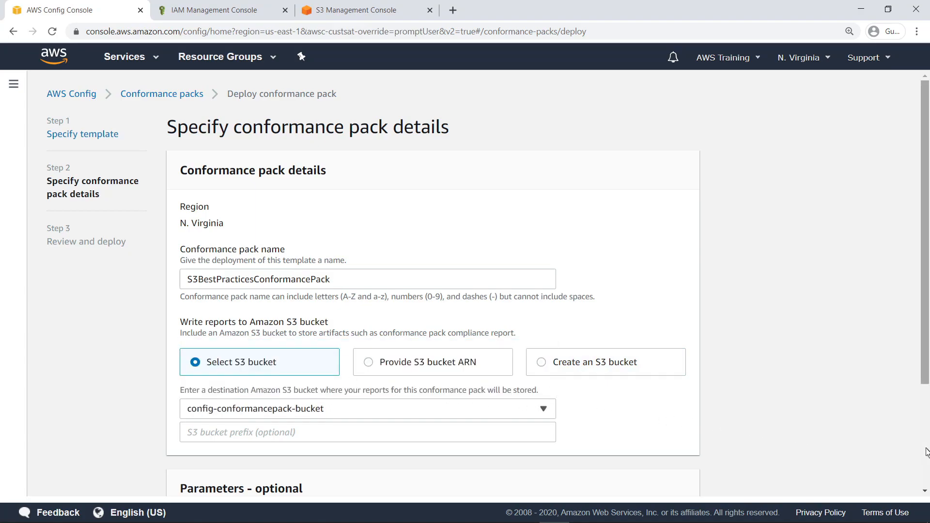
pyautogui.scroll(-3)
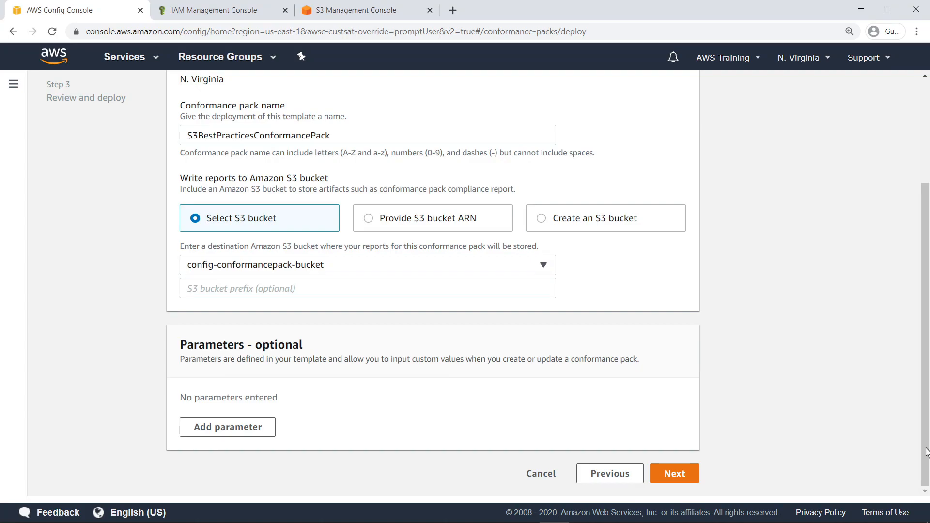
pyautogui.moveTo(674, 474)
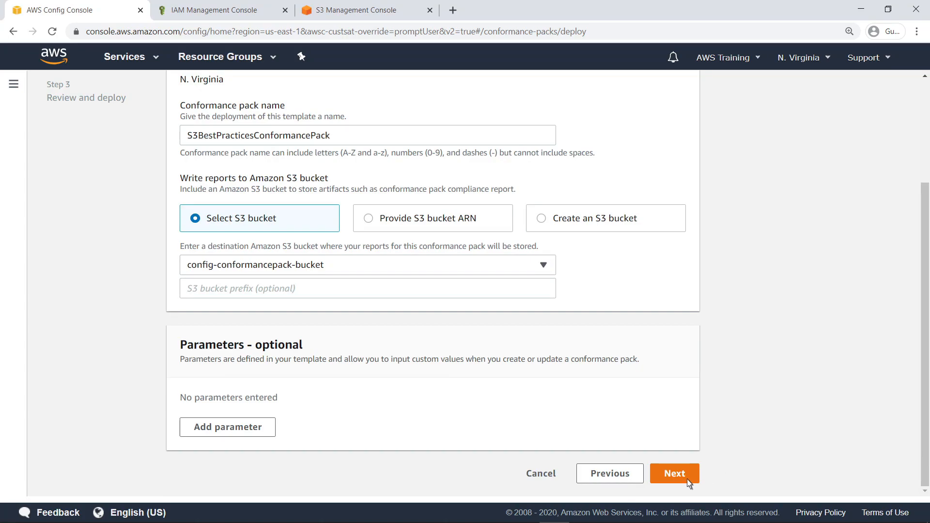
pyautogui.click(675, 473)
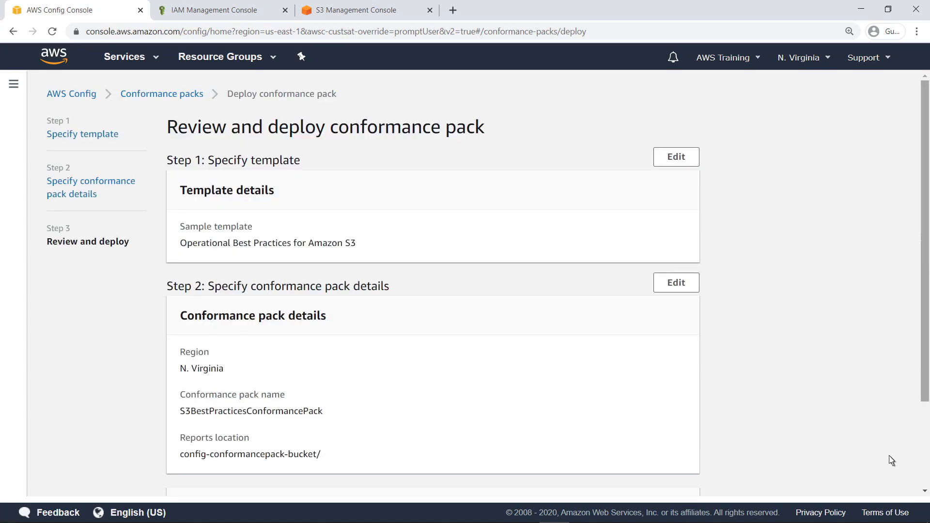
# Step: Deploy S3BestPracticesConformancePack from the review page
pyautogui.scroll(-3)
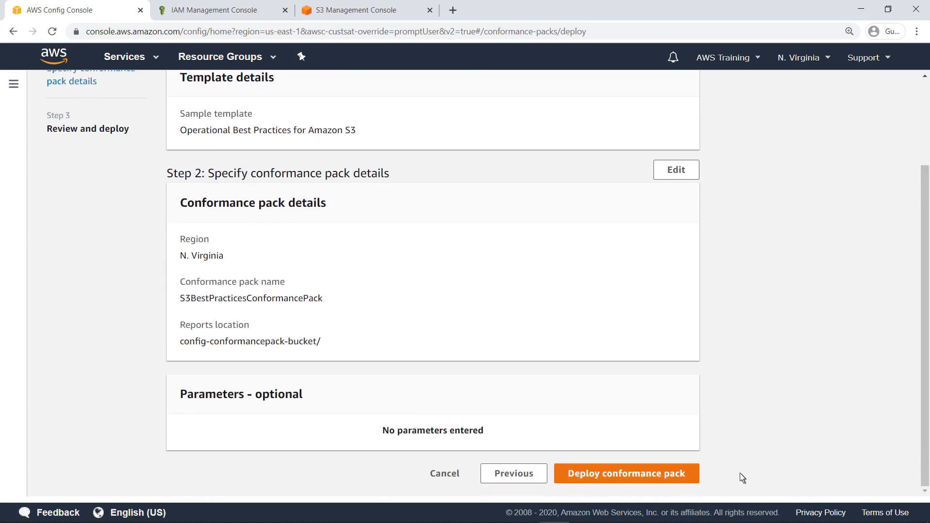
pyautogui.click(625, 473)
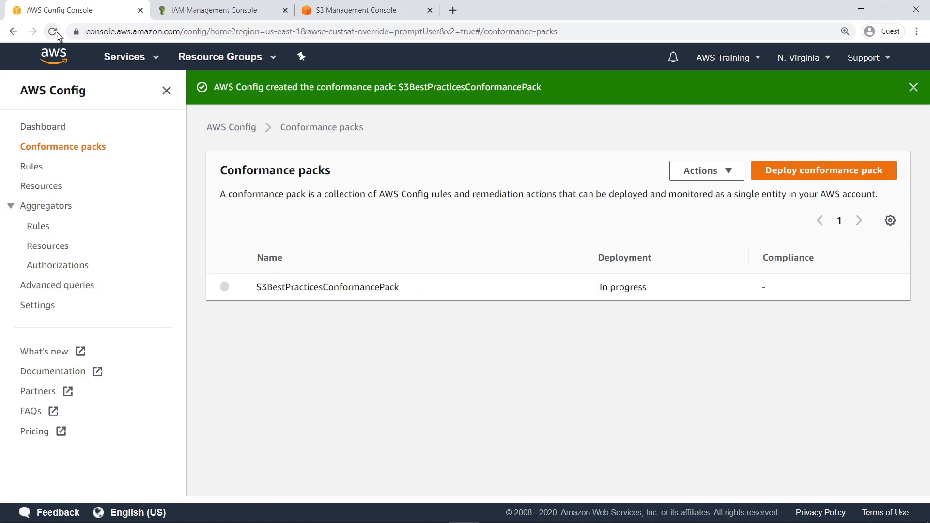
# Step: Check S3BestPracticesConformancePack's six rules and open the S3BucketLoggingEnabled rule
pyautogui.click(51, 31)
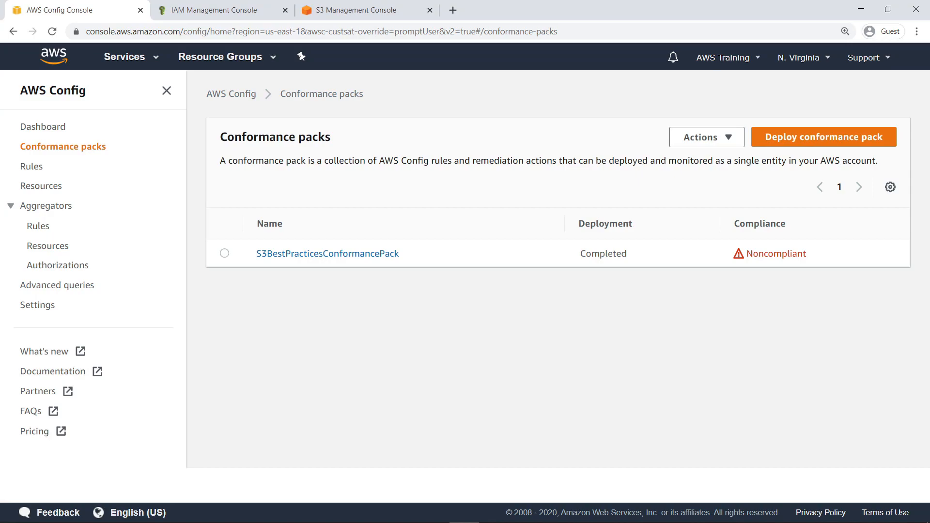
pyautogui.moveTo(344, 223)
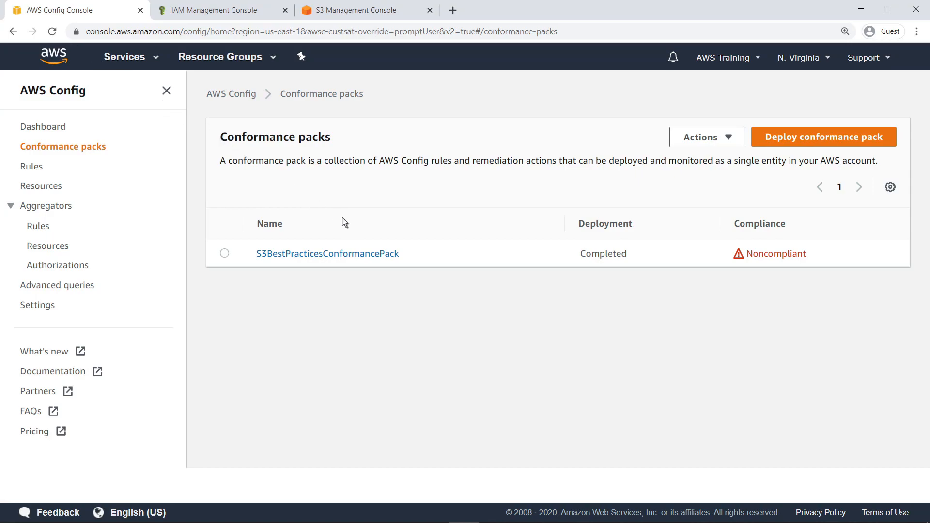
pyautogui.click(326, 252)
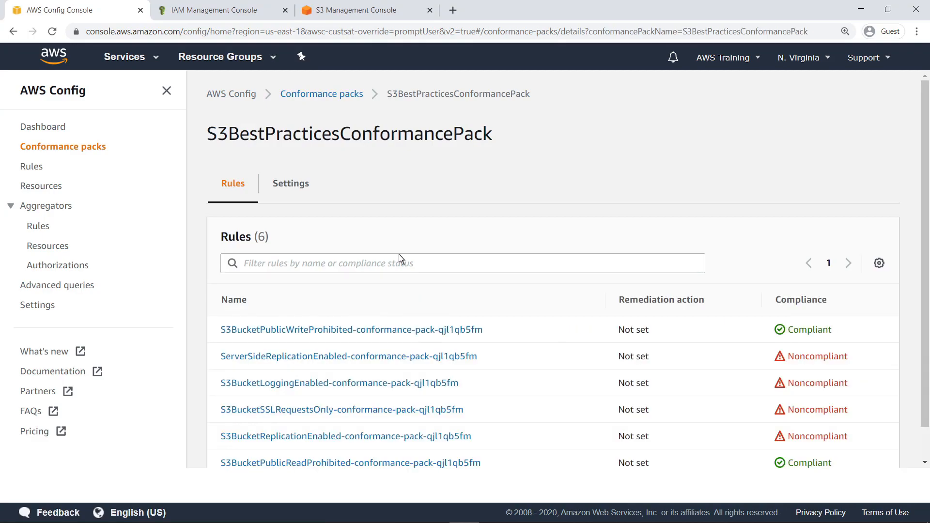
pyautogui.moveTo(432, 327)
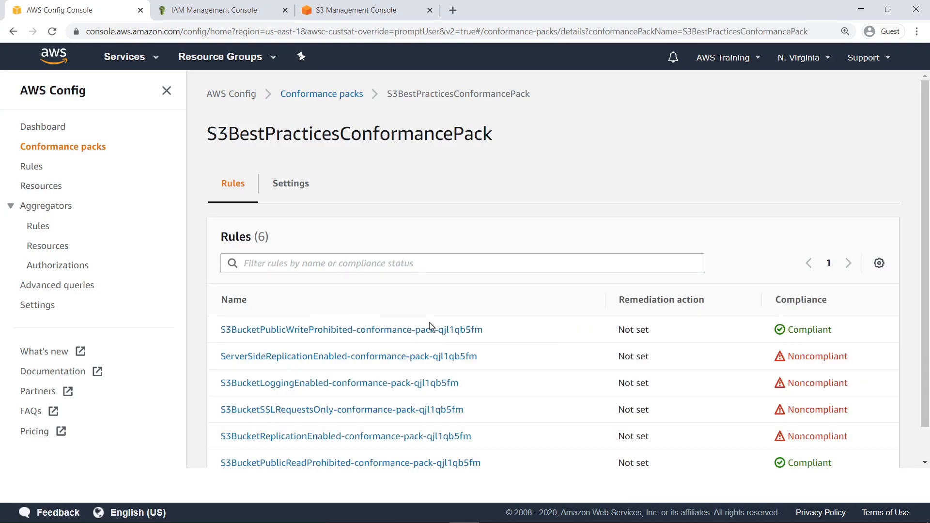
pyautogui.click(338, 383)
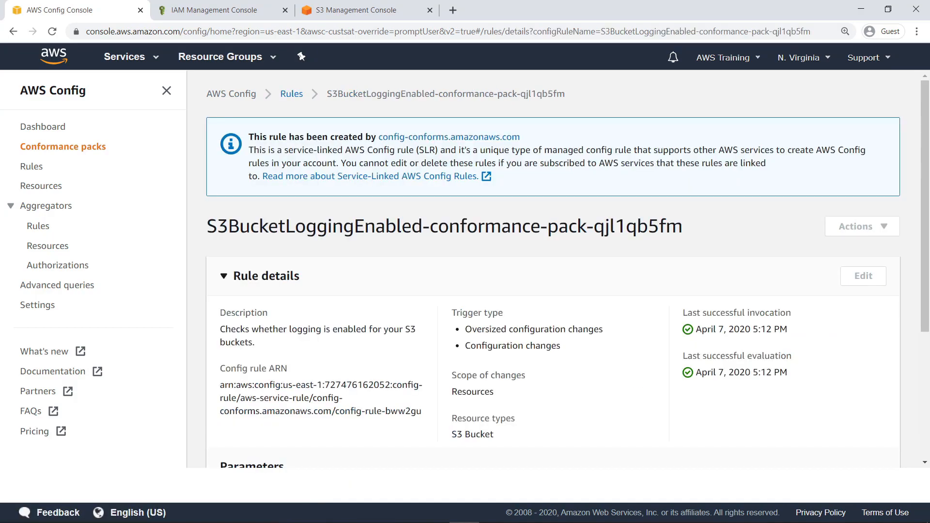
pyautogui.moveTo(739, 404)
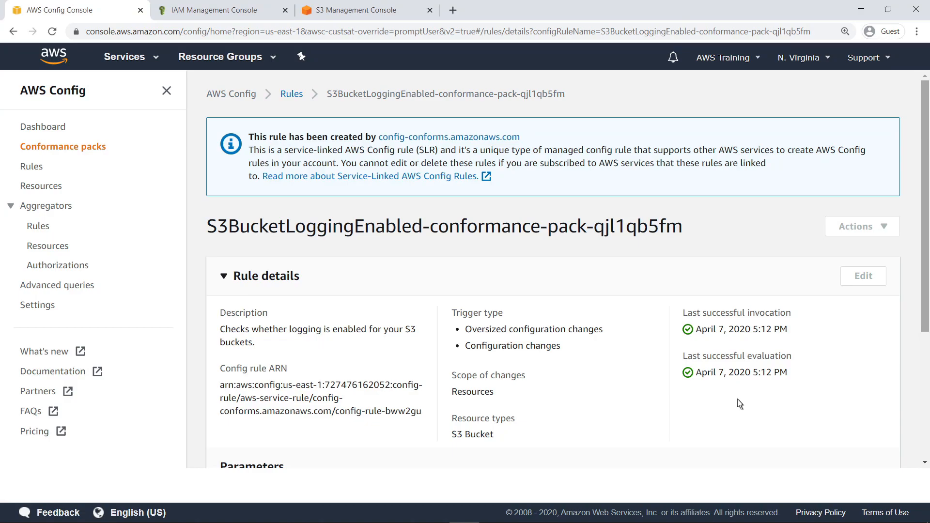
# Step: Expand the logging rule's three noncompliant buckets in scope and select s3-sample-bucket
pyautogui.scroll(-3)
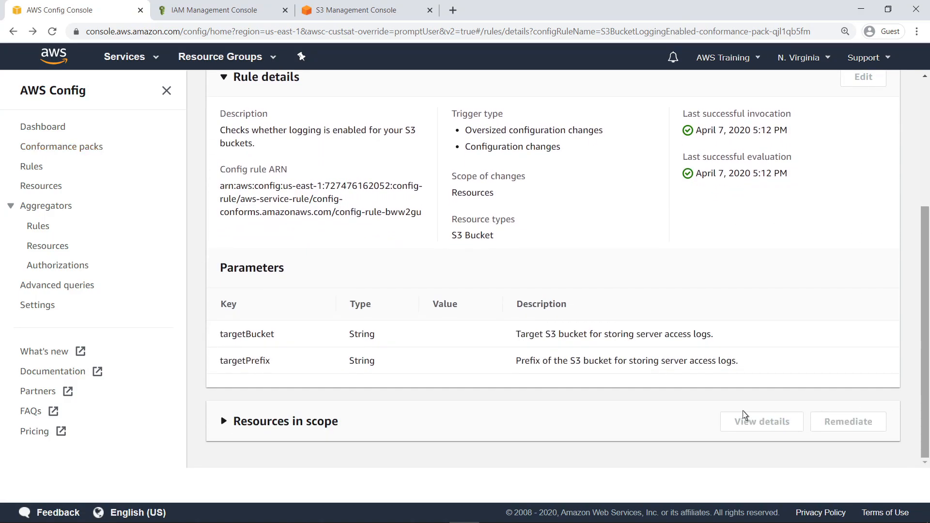
pyautogui.click(224, 422)
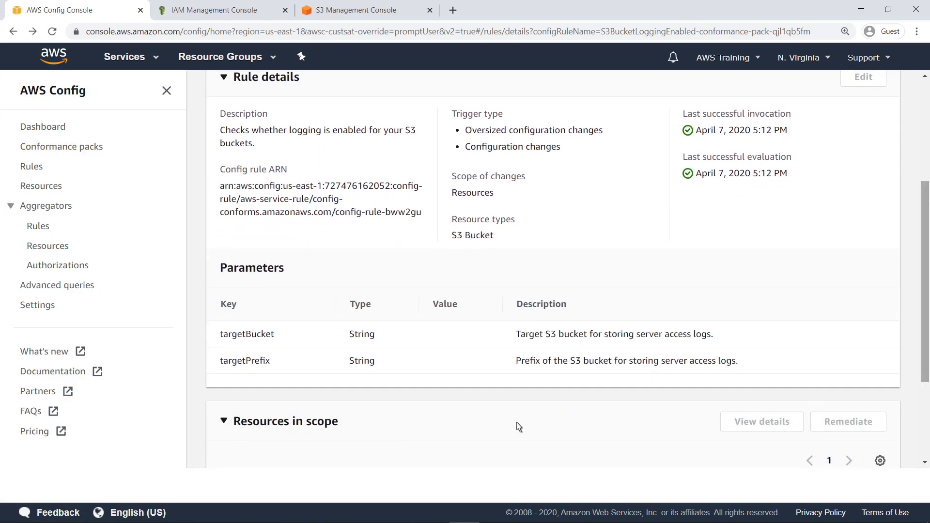
pyautogui.scroll(-3)
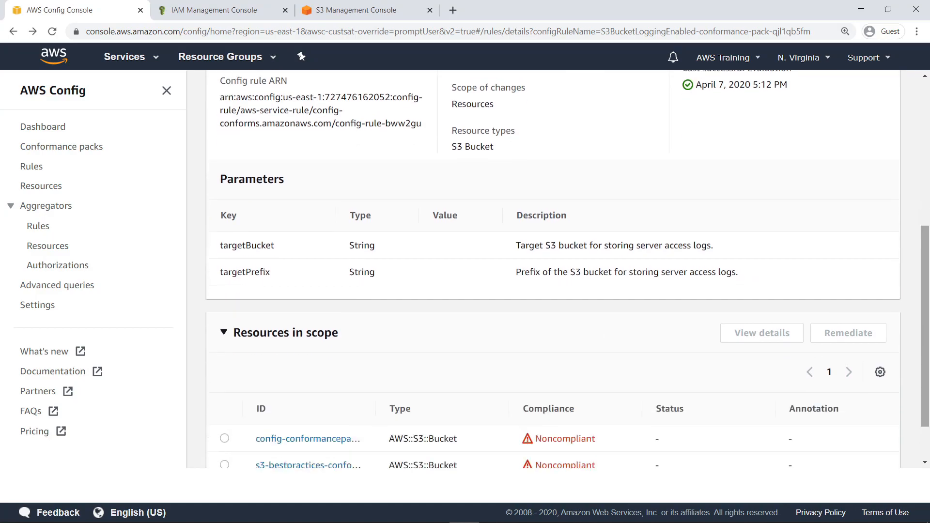
pyautogui.scroll(-3)
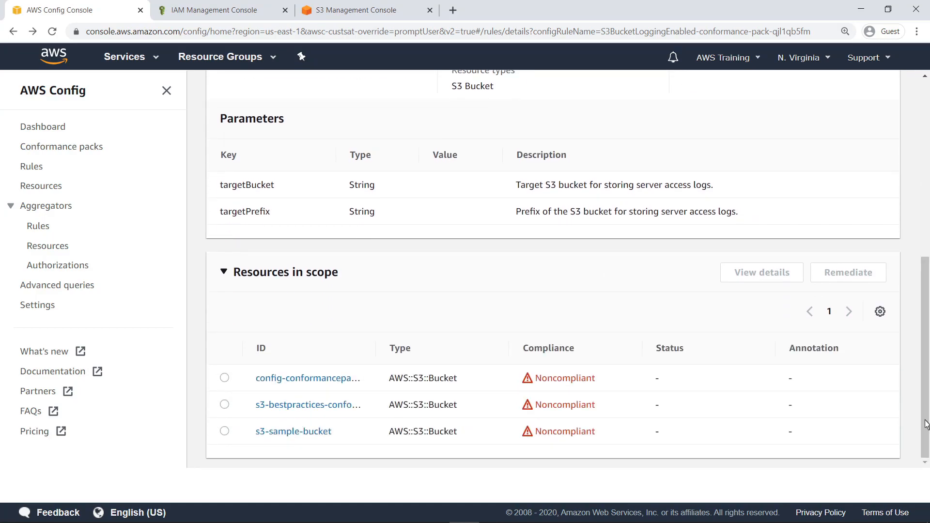
pyautogui.moveTo(531, 432)
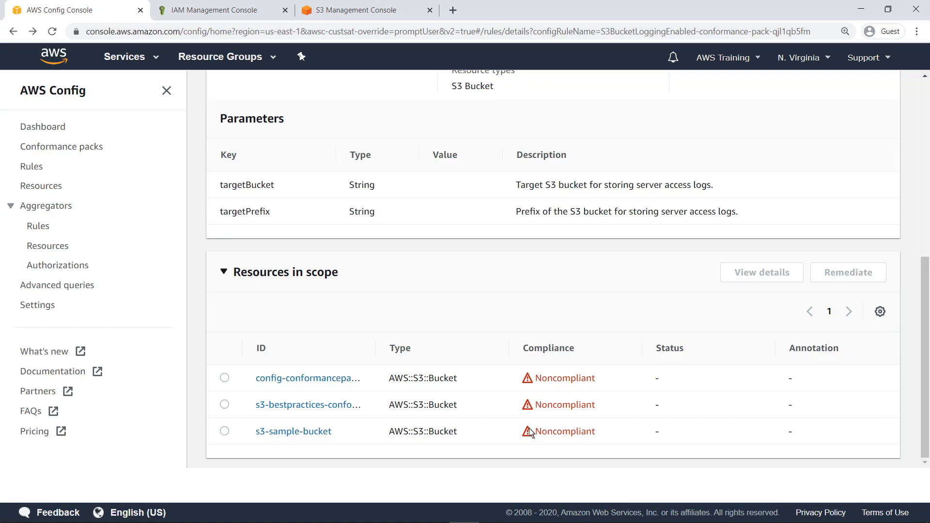
pyautogui.click(223, 430)
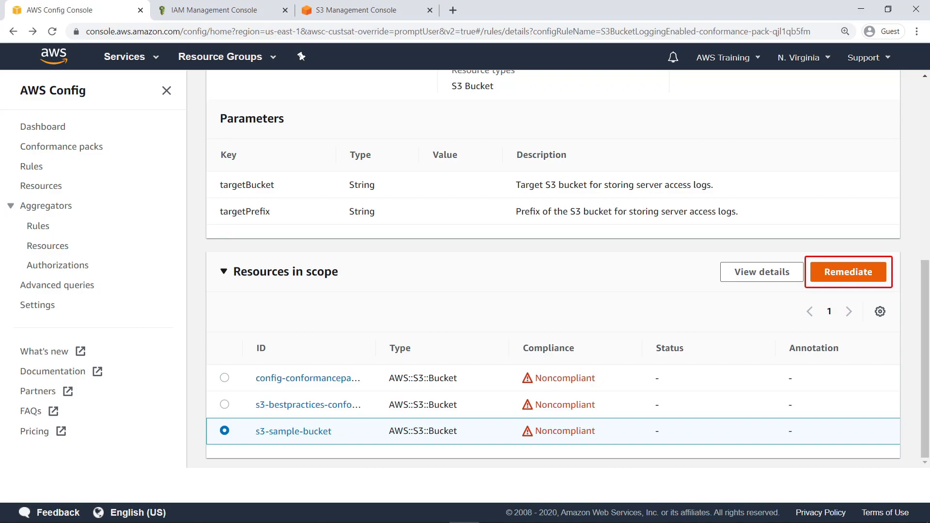
pyautogui.moveTo(416, 382)
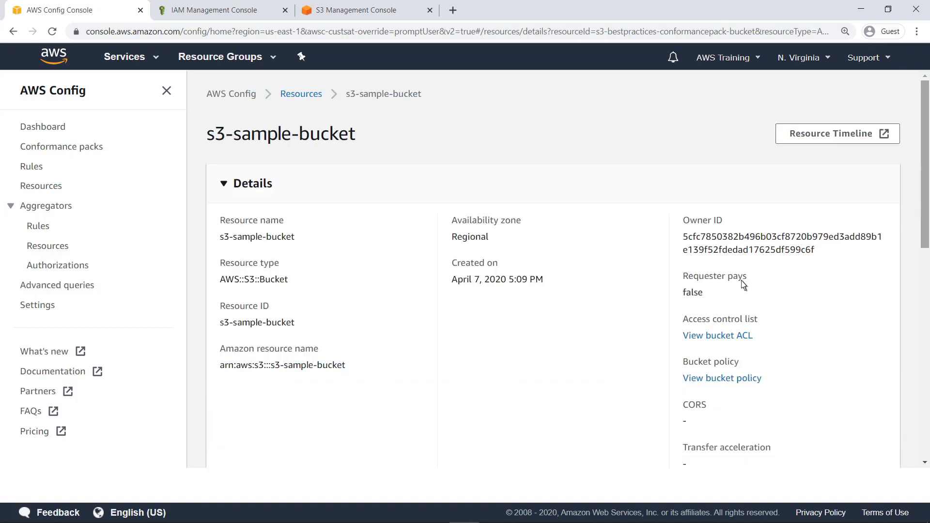
pyautogui.moveTo(926, 412)
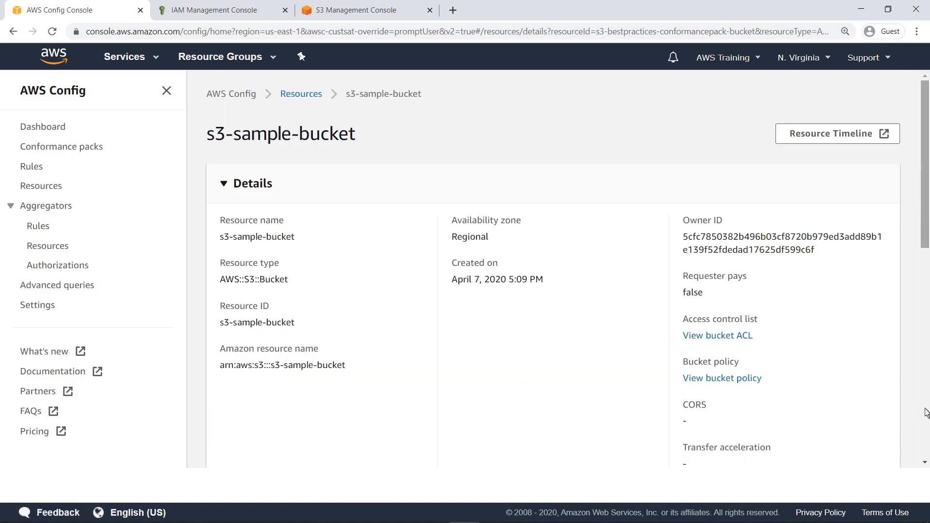
# Step: Review s3-sample-bucket's six applied rules and launch Windows PowerShell
pyautogui.scroll(-3)
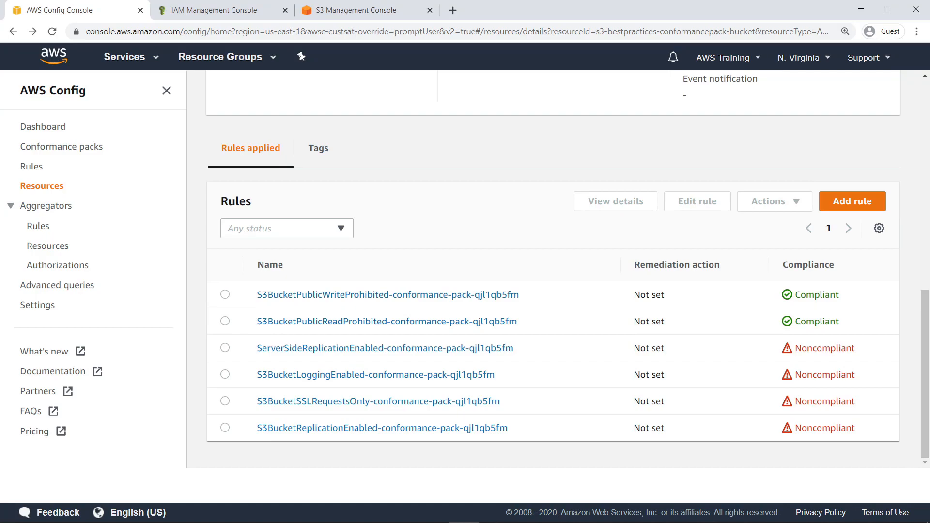
pyautogui.moveTo(311, 245)
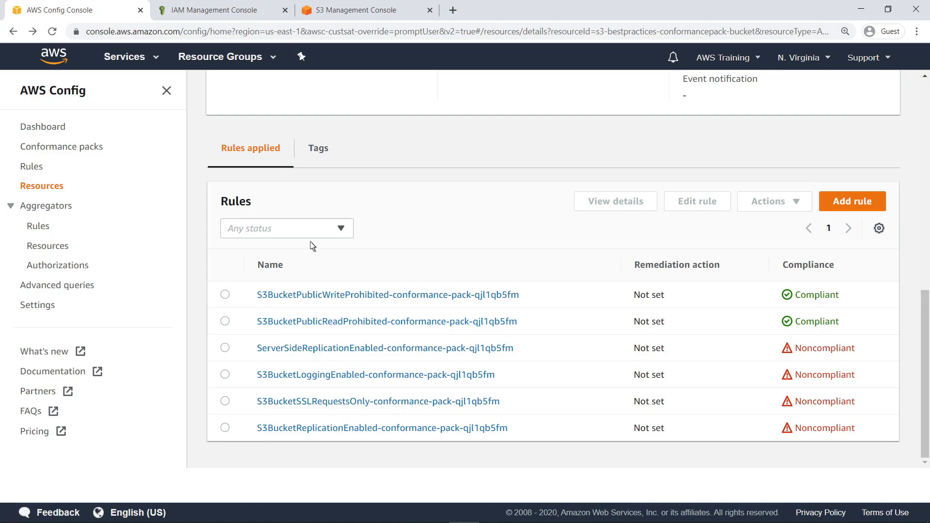
pyautogui.click(31, 165)
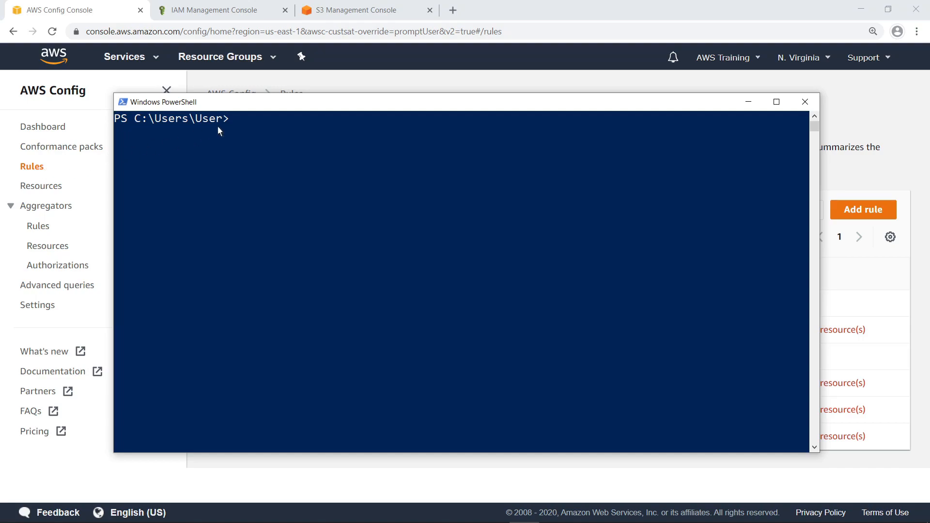
# Step: Run describe-conformance-pack-status and describe-conformance-pack-compliance for S3BestPracticesConformancePack via the AWS CLI
pyautogui.write('aws configservice describe-conformance-pack-status --conformance-pack-name=S3BestPracticesConformancePack')
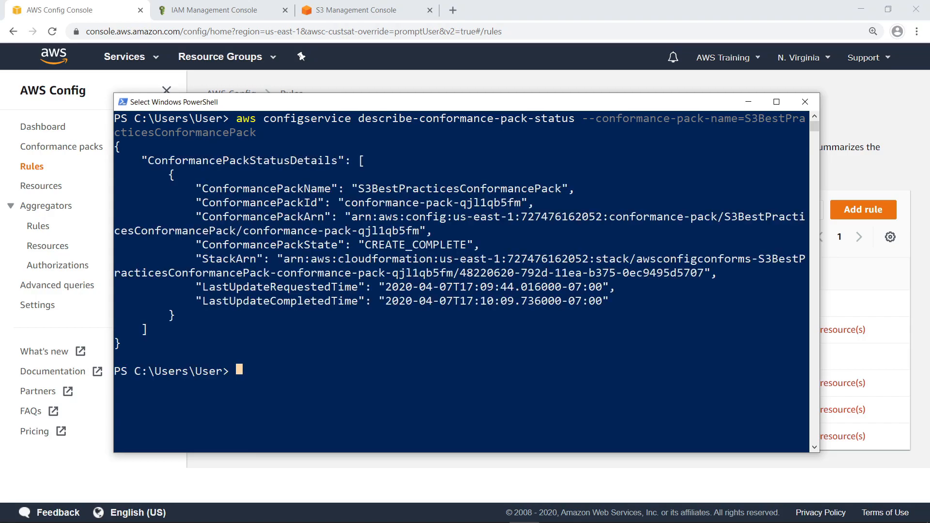
pyautogui.write('aws c')
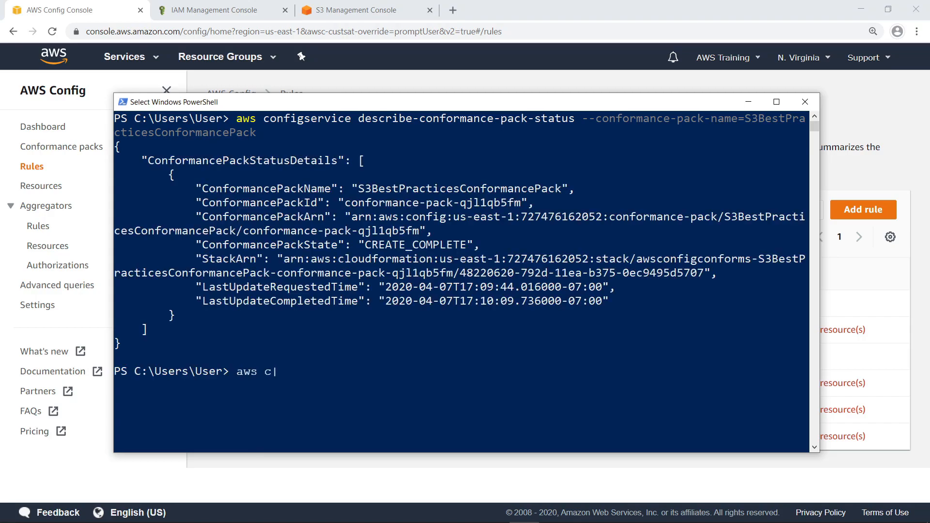
pyautogui.write('onfigservice describe-conformance-pack-compliance --conformance-pack-name=S3BestPracticesConformancePack')
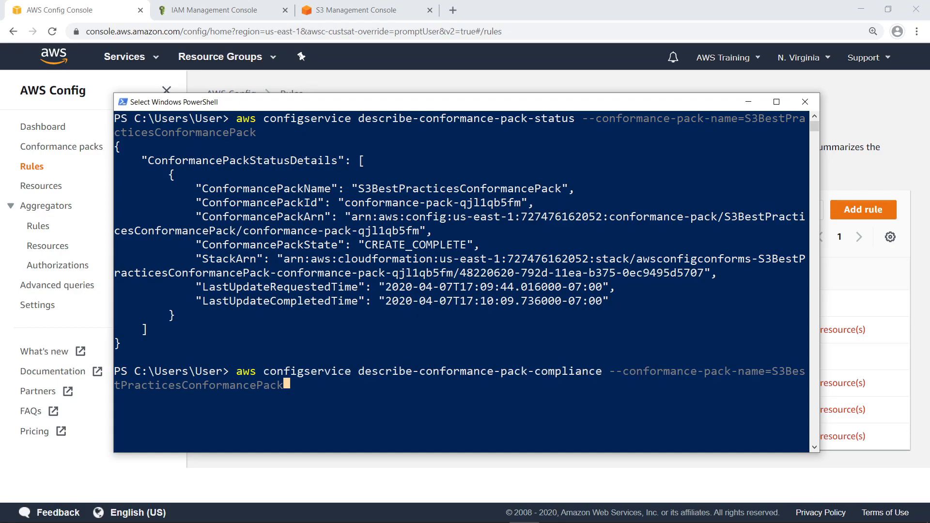
pyautogui.press('Return')
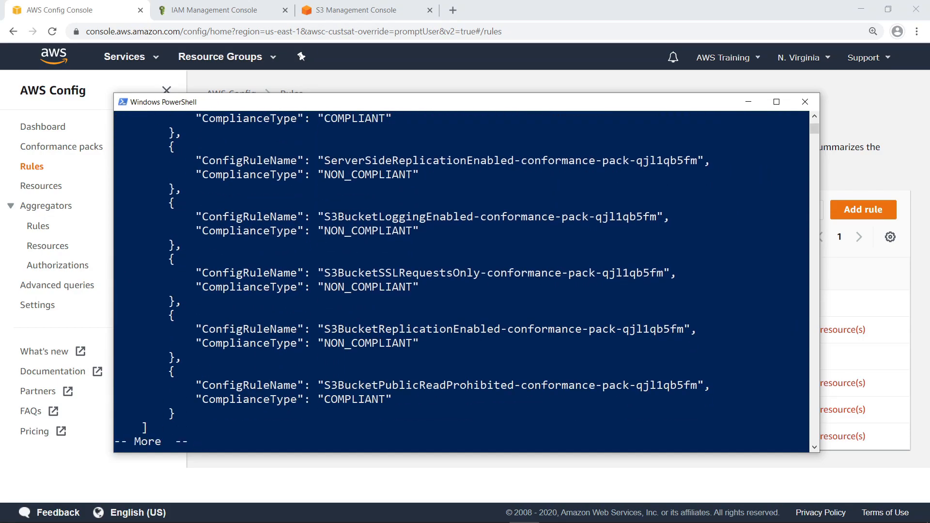
pyautogui.scroll(-3)
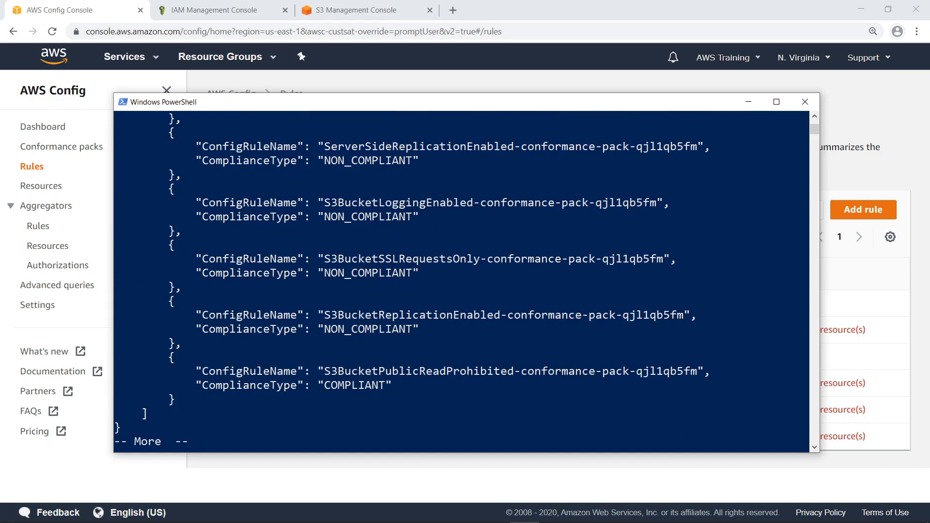
pyautogui.press('space')
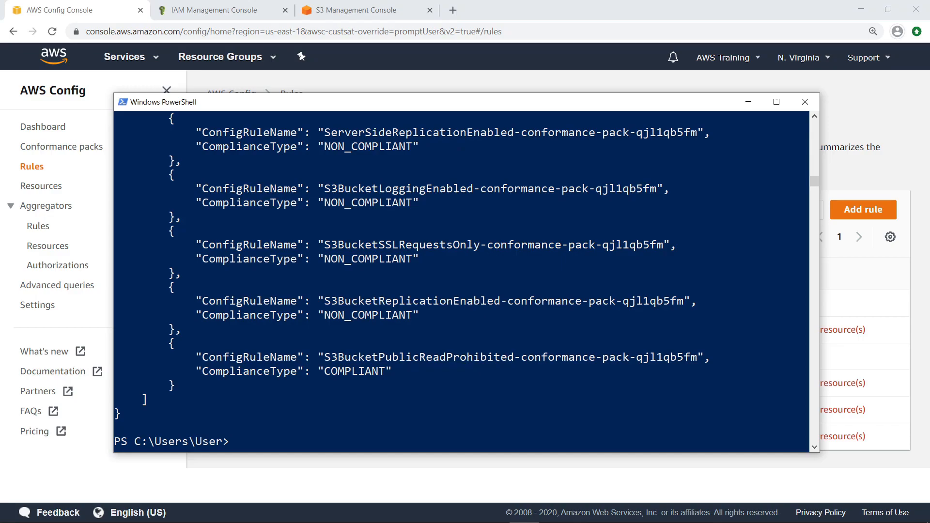
# Step: Create organization pack OrgS3ConformancePack delivering to awsconfigconforms-org-s3bestpractices and list organization conformance packs
pyautogui.write('aws configservice describe-organization-conformance-packs')
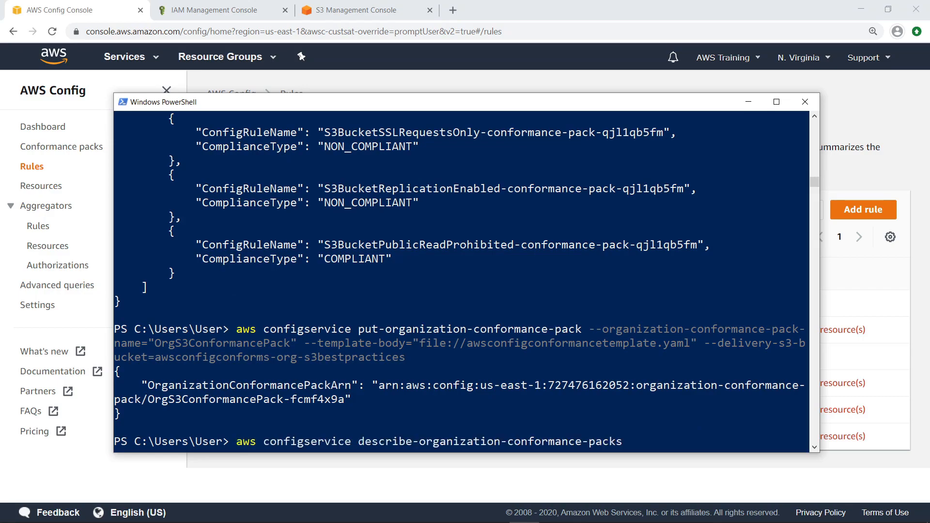
pyautogui.press('Return')
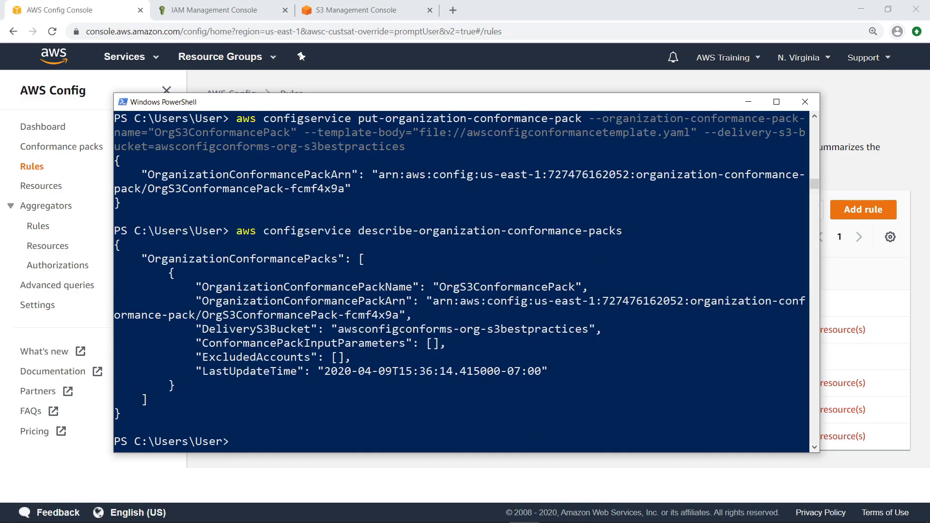